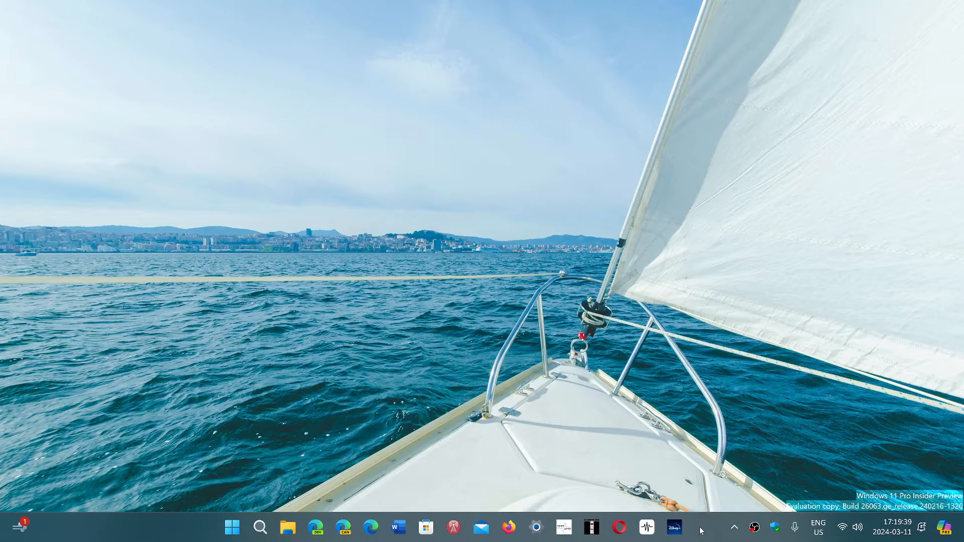
mouse_move(776, 401)
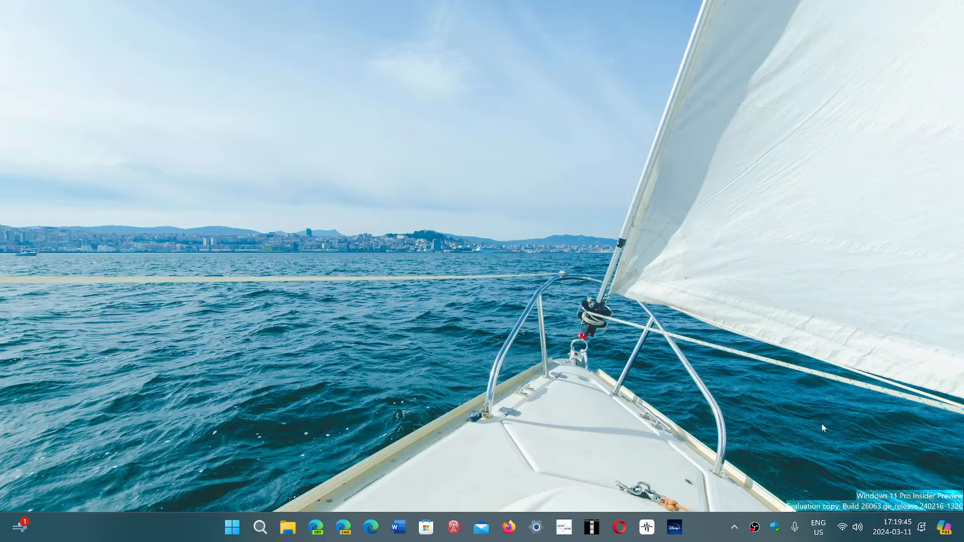
mouse_move(841, 527)
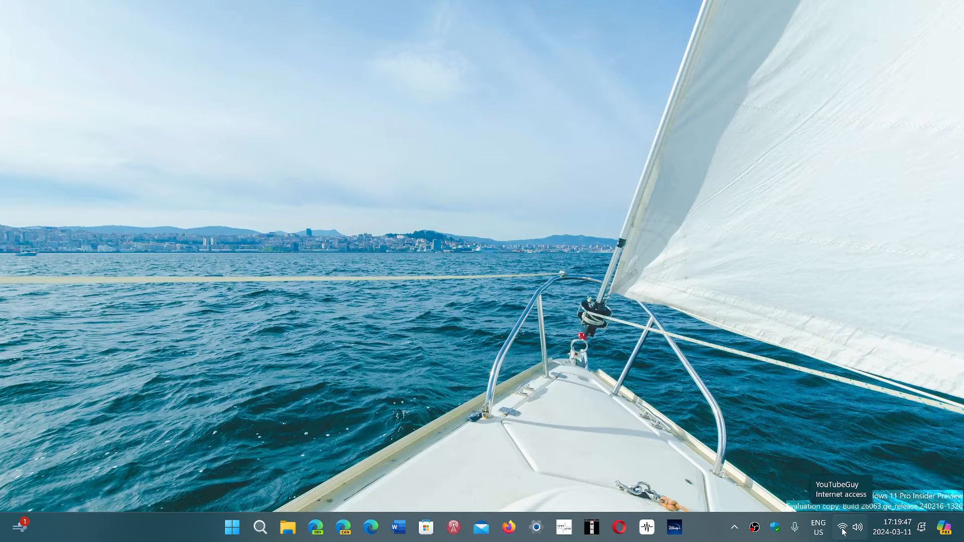
Reach the Network & internet settings page from the Wi-Fi tray icon's menu.
right_click(841, 527)
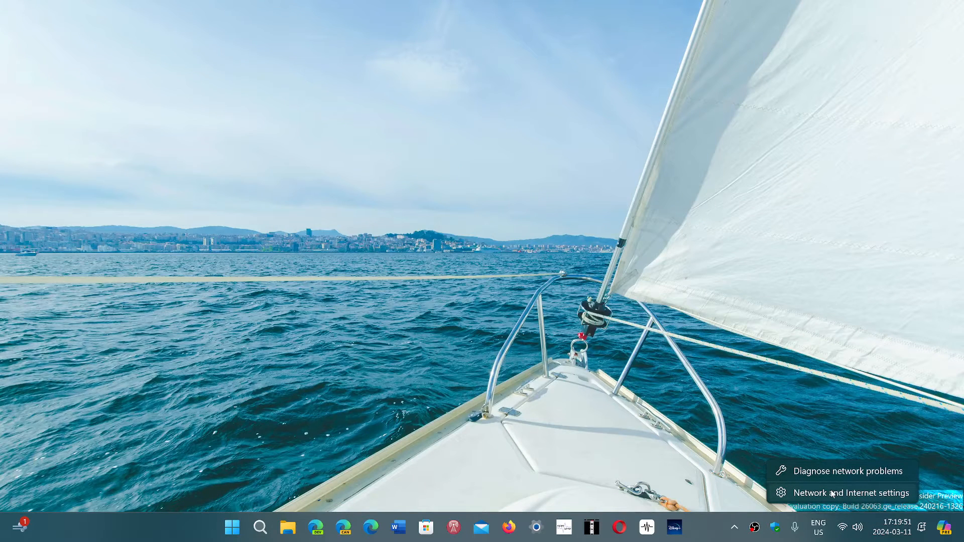
click(850, 492)
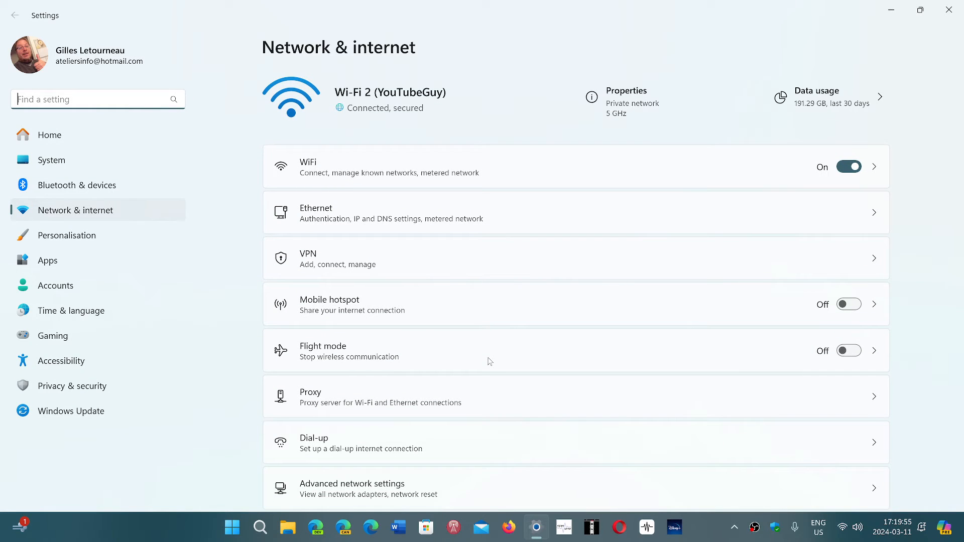
mouse_move(365, 151)
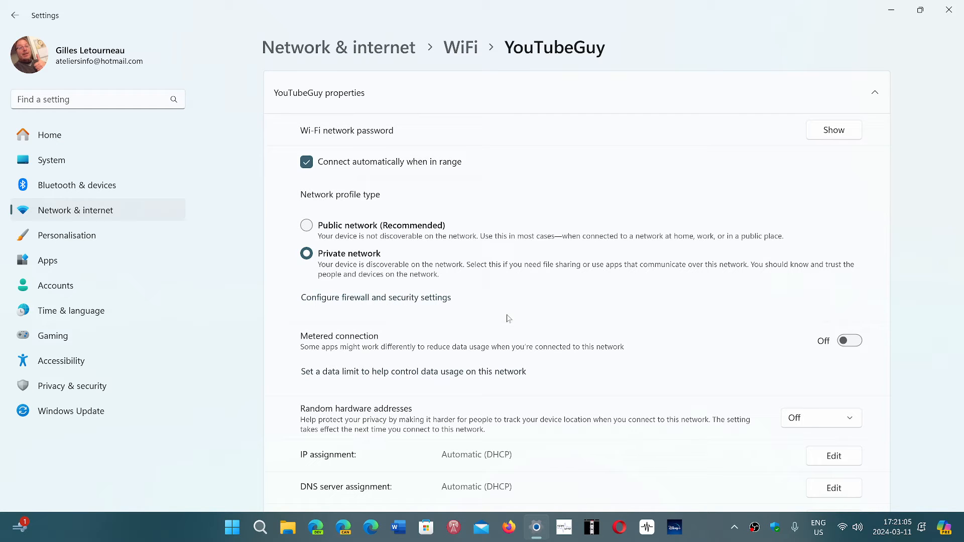
mouse_move(532, 289)
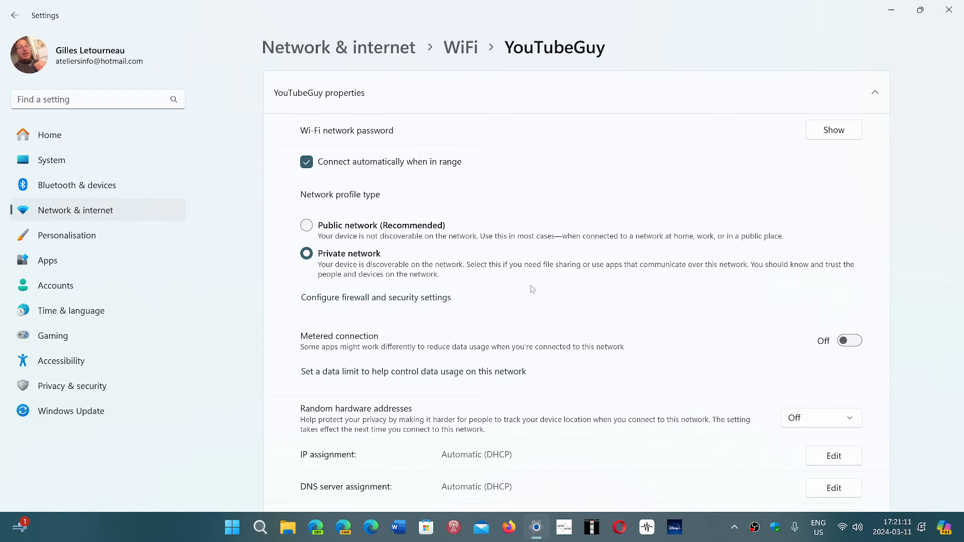
mouse_move(375, 168)
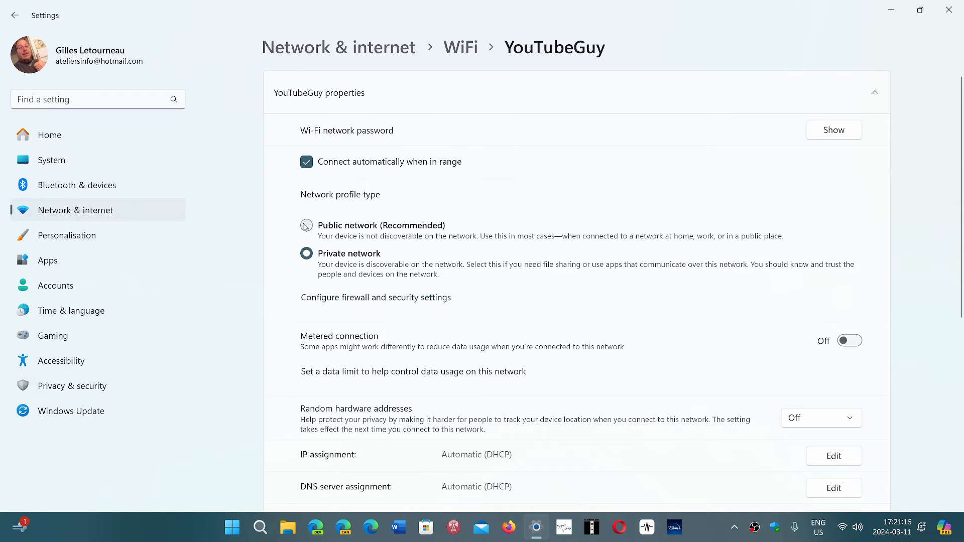
mouse_move(410, 222)
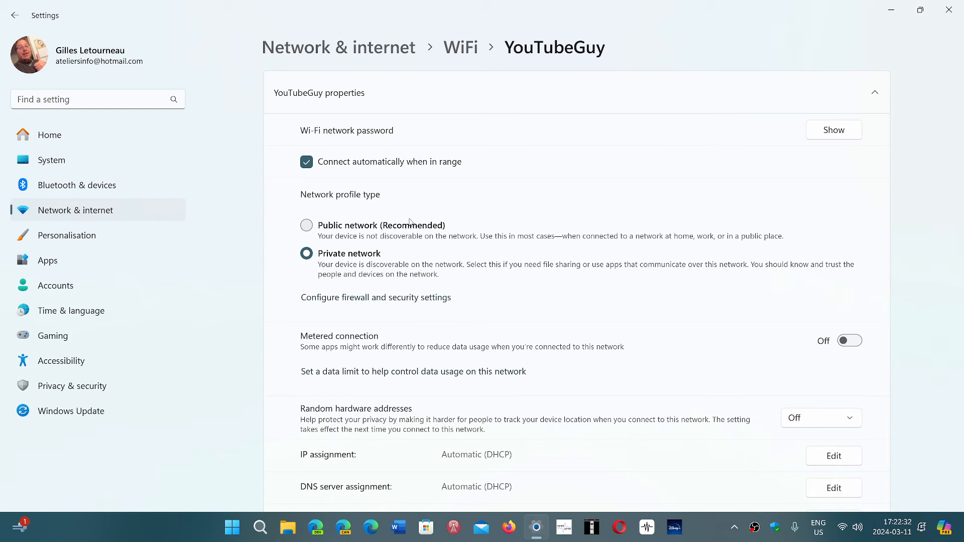
mouse_move(686, 243)
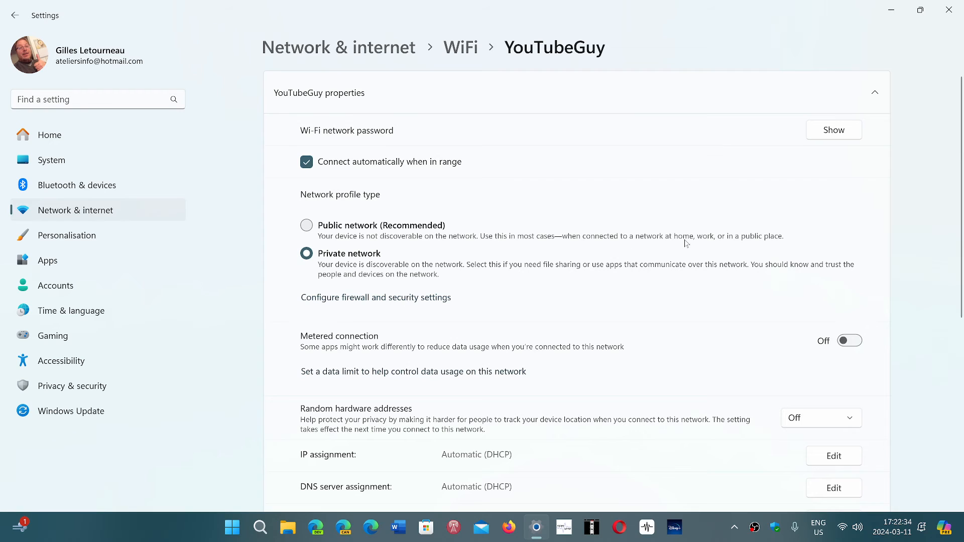
mouse_move(798, 238)
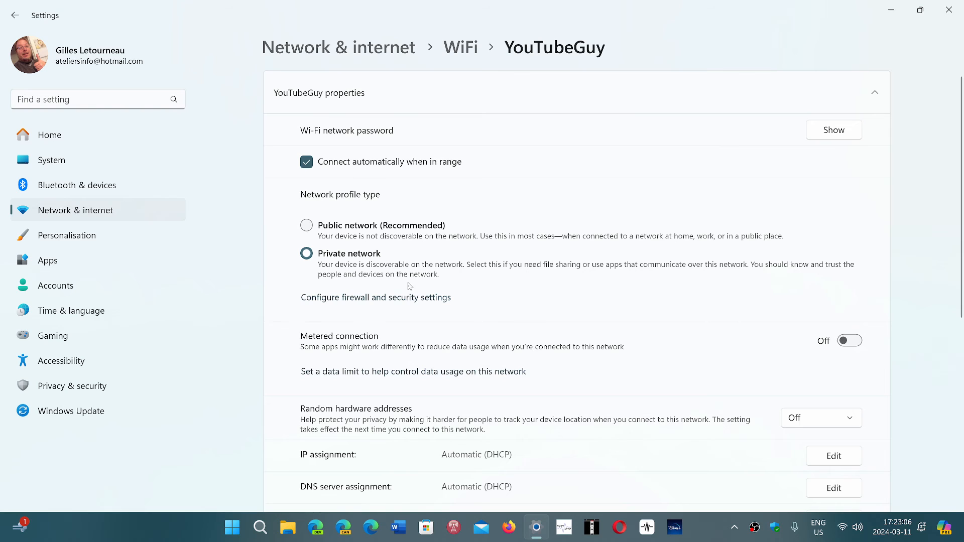
mouse_move(578, 285)
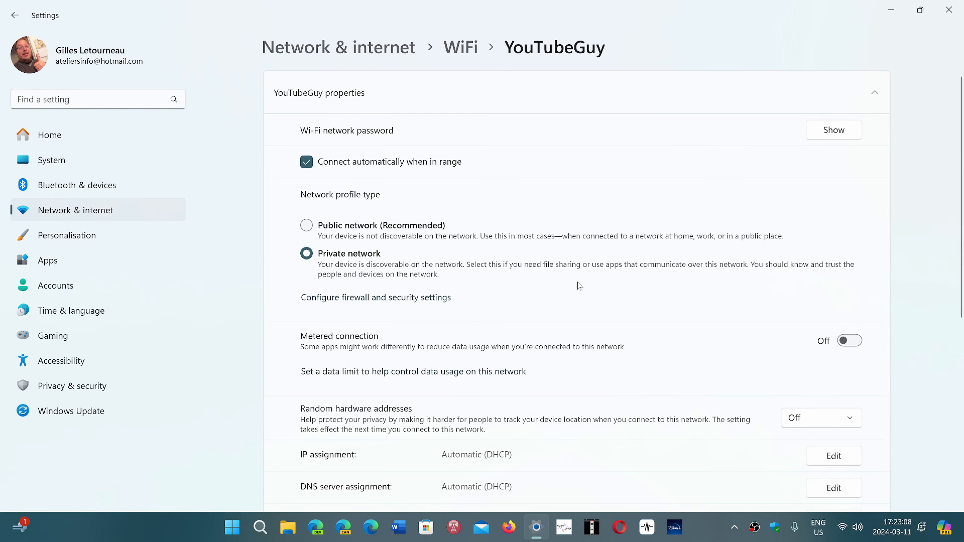
mouse_move(592, 272)
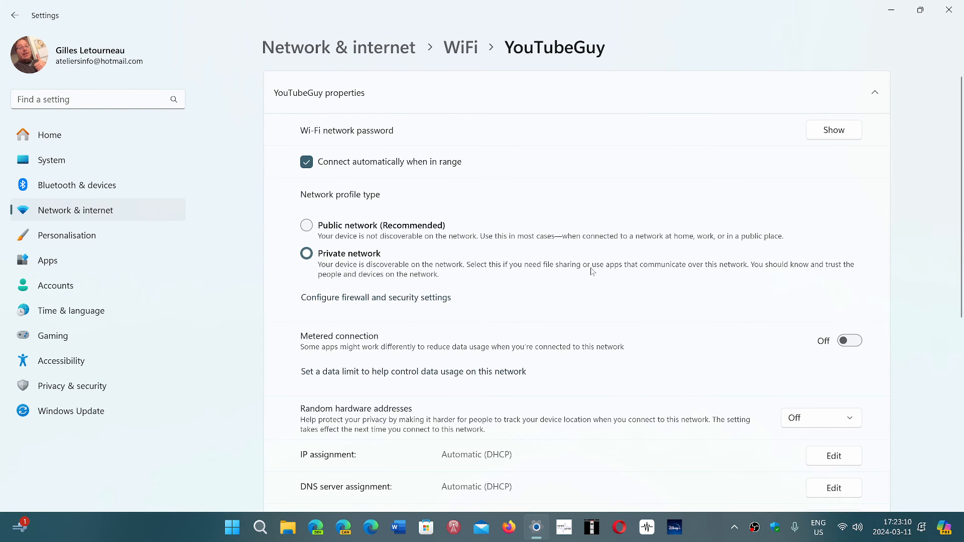
mouse_move(694, 271)
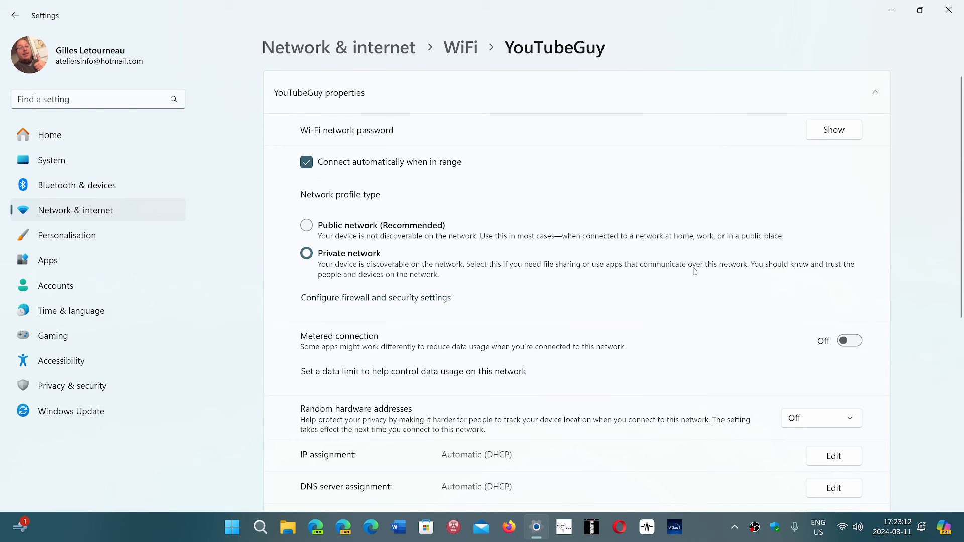
mouse_move(773, 273)
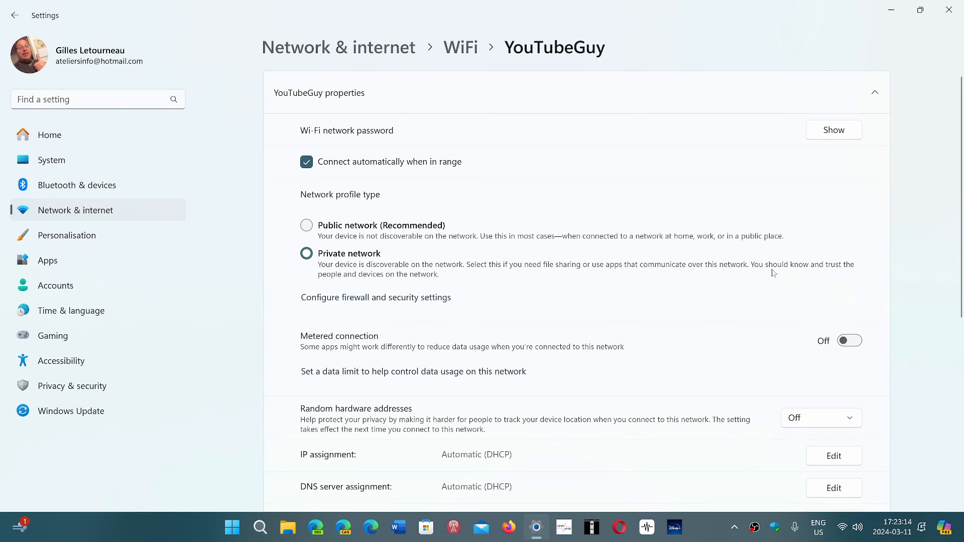
mouse_move(346, 259)
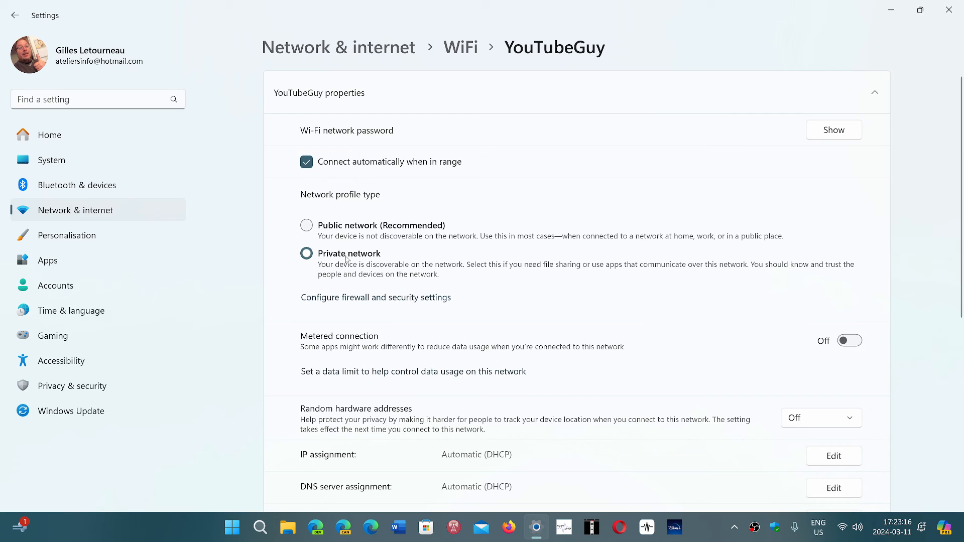
mouse_move(486, 277)
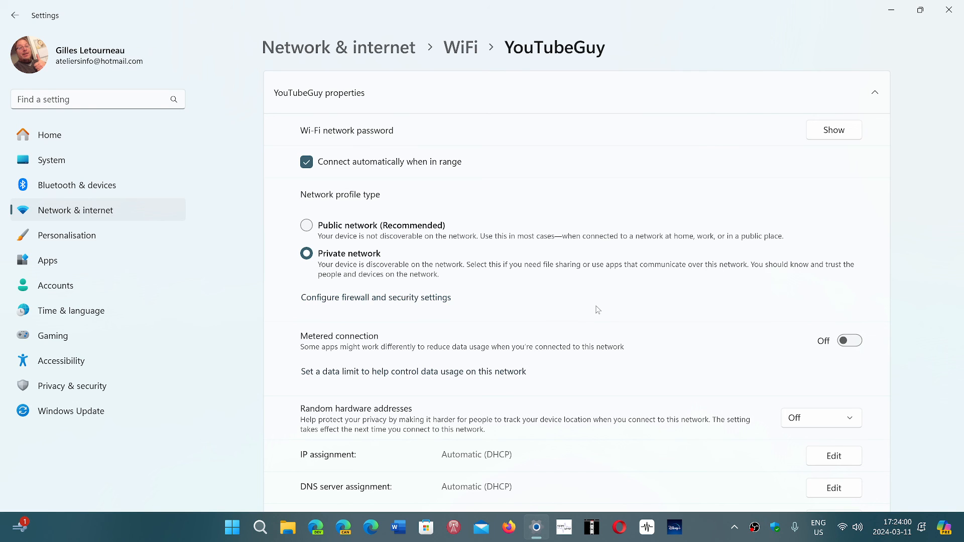
mouse_move(706, 535)
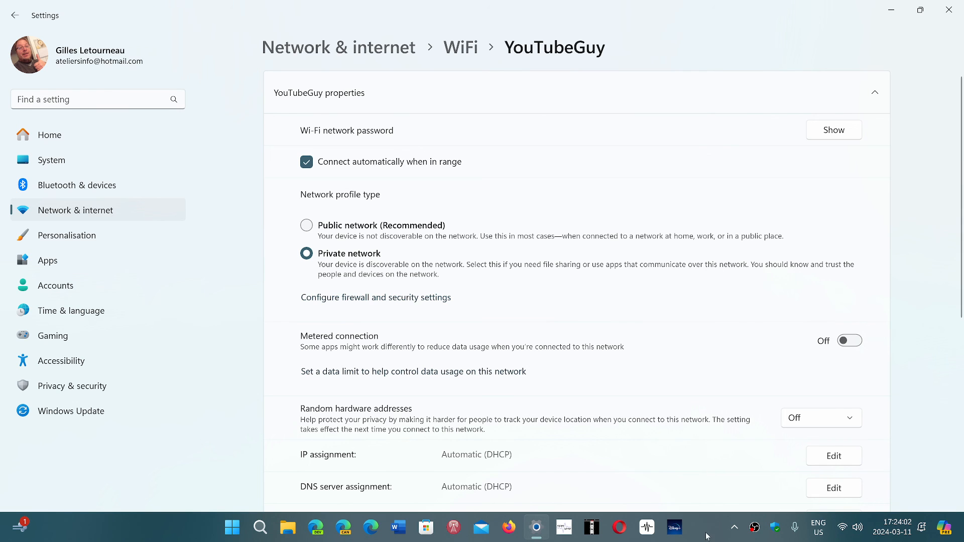